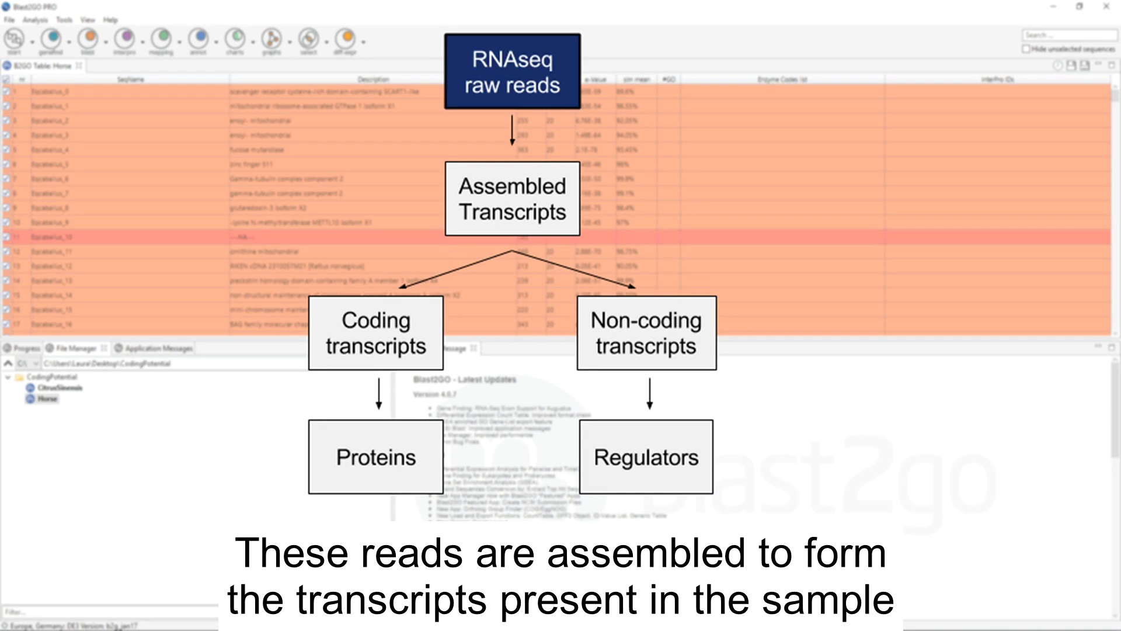
- Open the Coding Potential Assessment Tool for Horse and select Model from NCBI Sequences
click(513, 198)
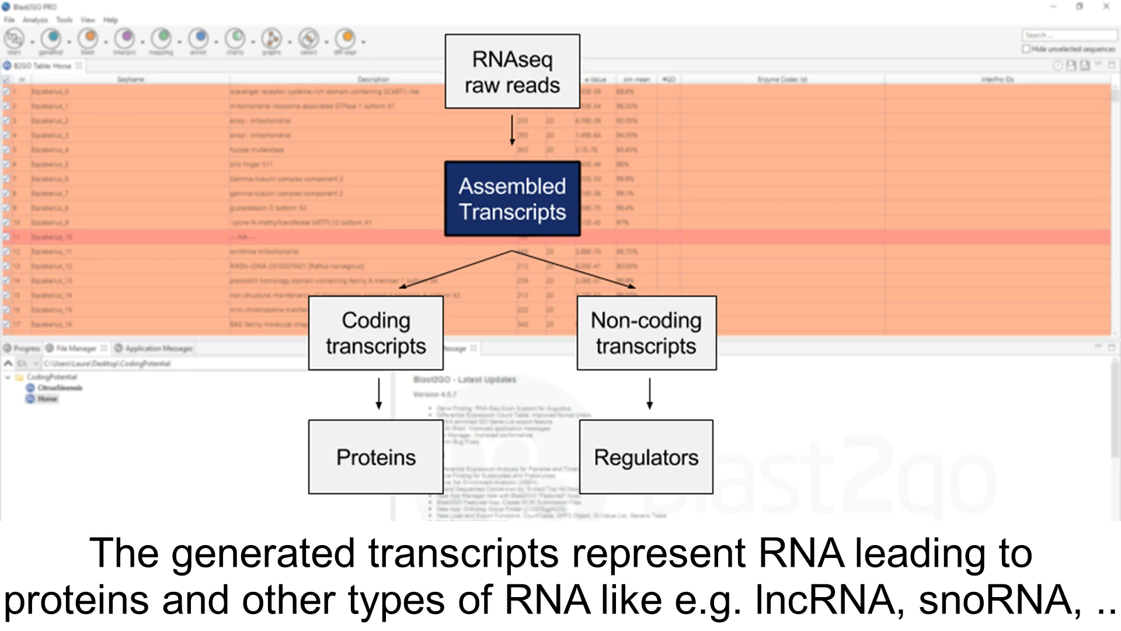
click(376, 334)
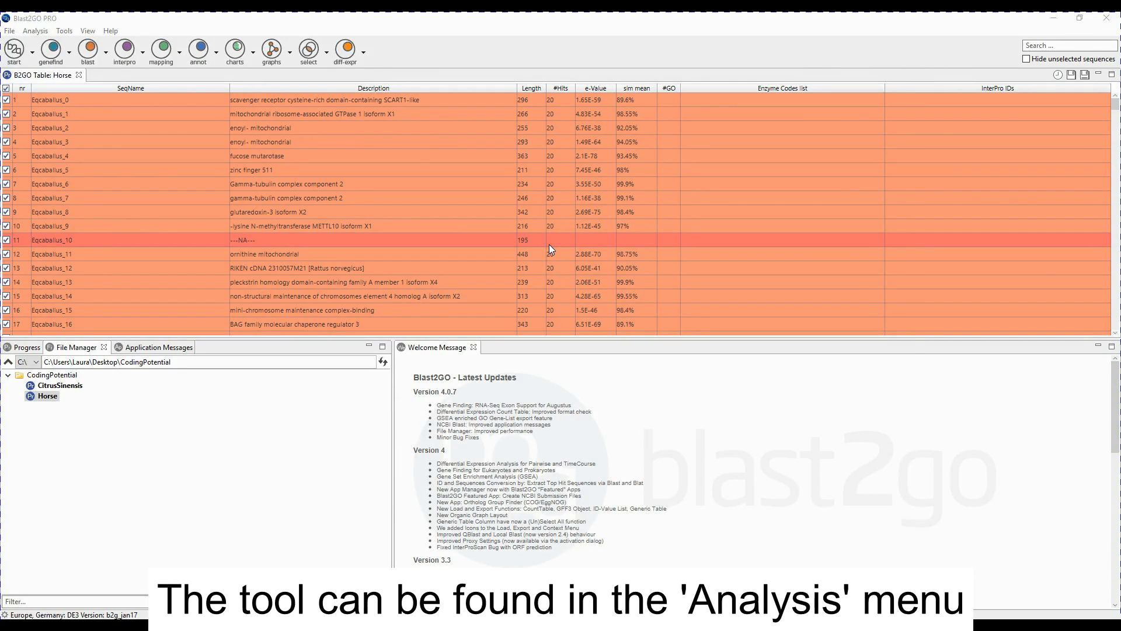
mouse_move(35, 31)
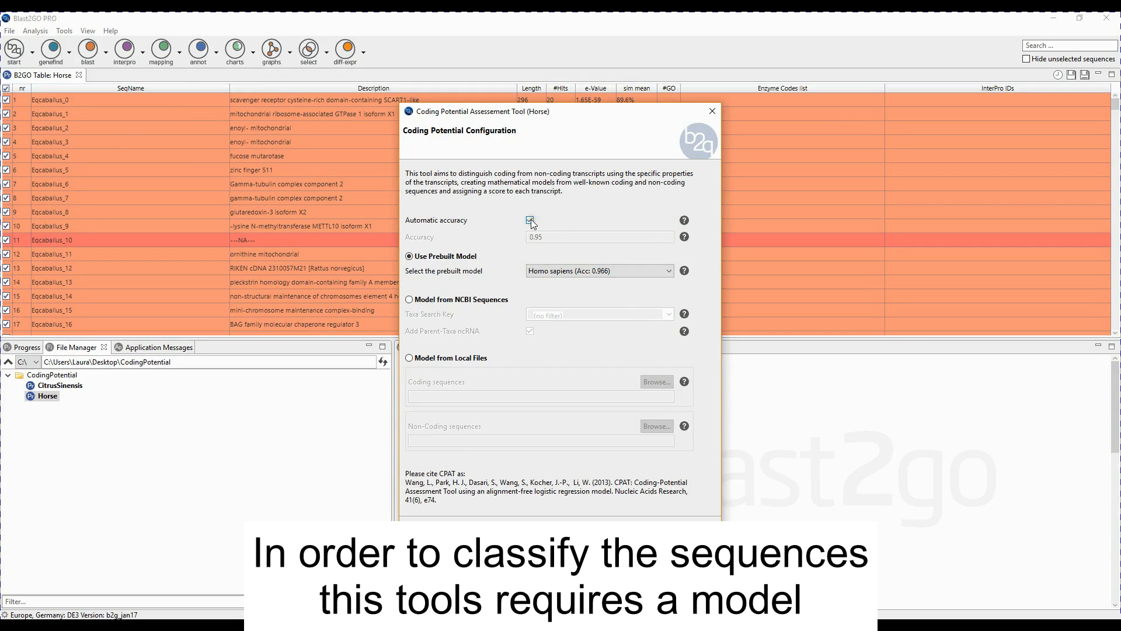
click(598, 270)
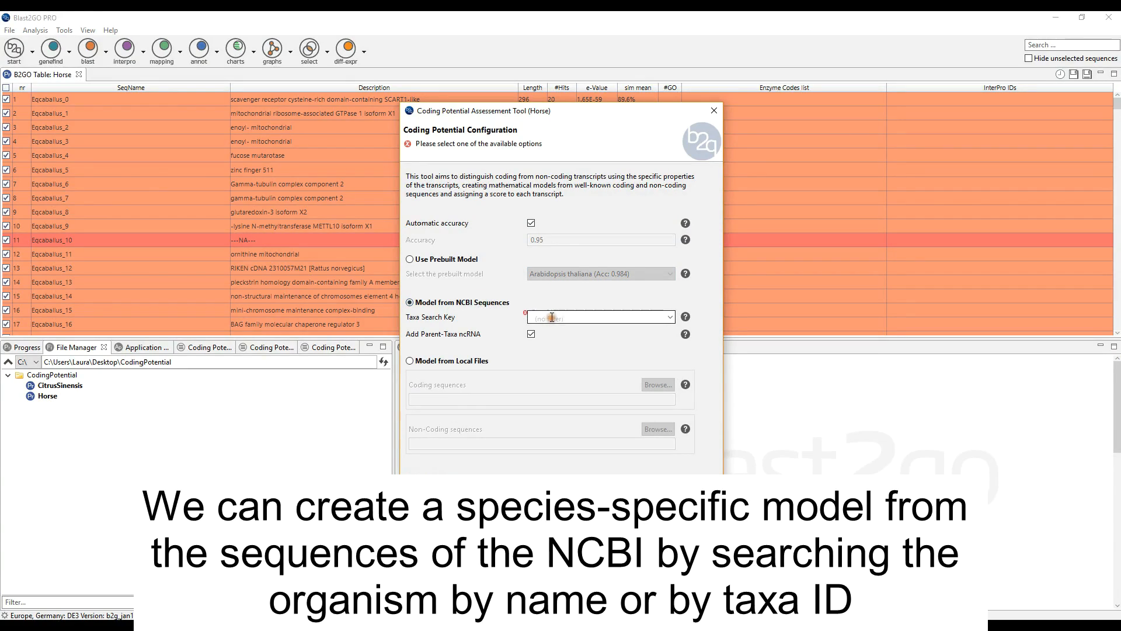
- Search taxa for 'equus' and choose 9796 Equus caballus as the model species
text(equus caba)
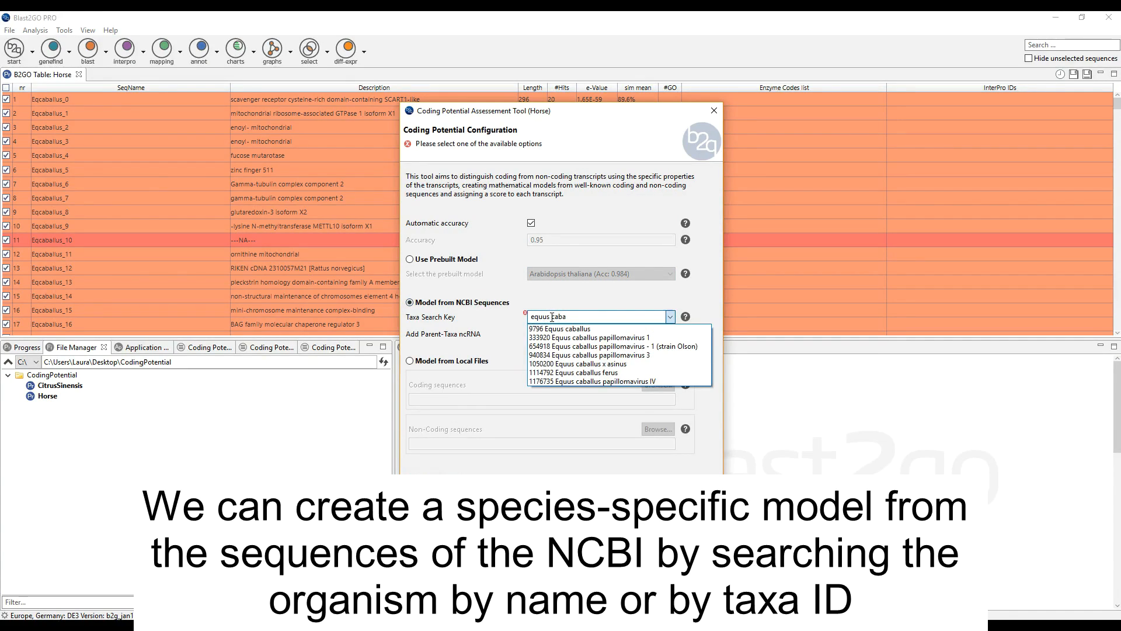
click(560, 328)
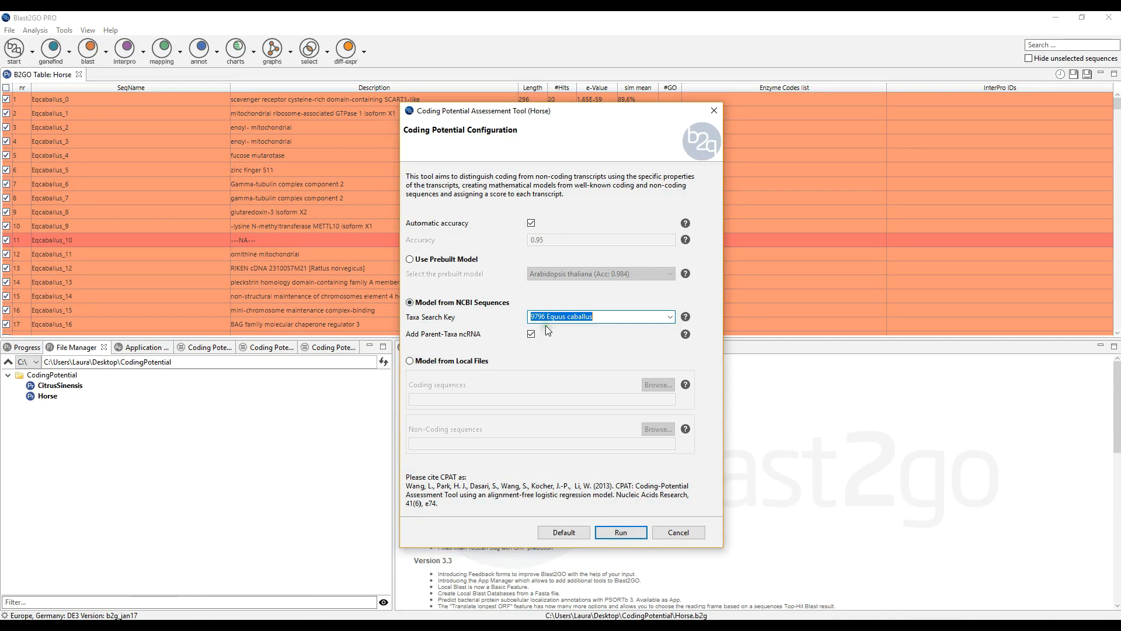
click(531, 335)
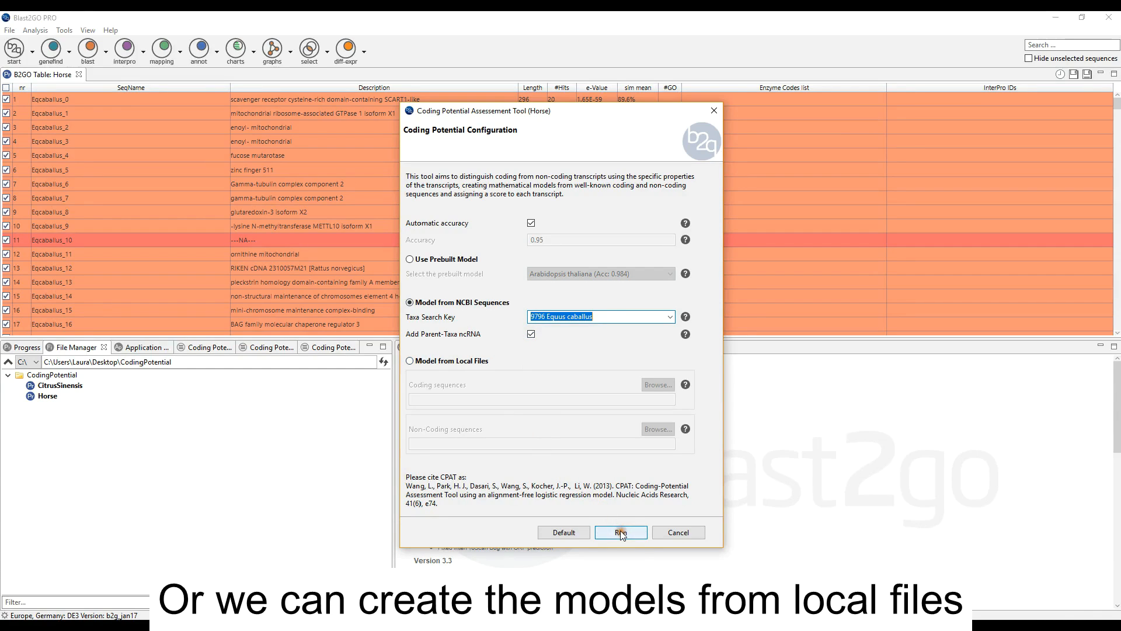
- Run the Horse coding potential classification and show the ROC curves chart
click(619, 532)
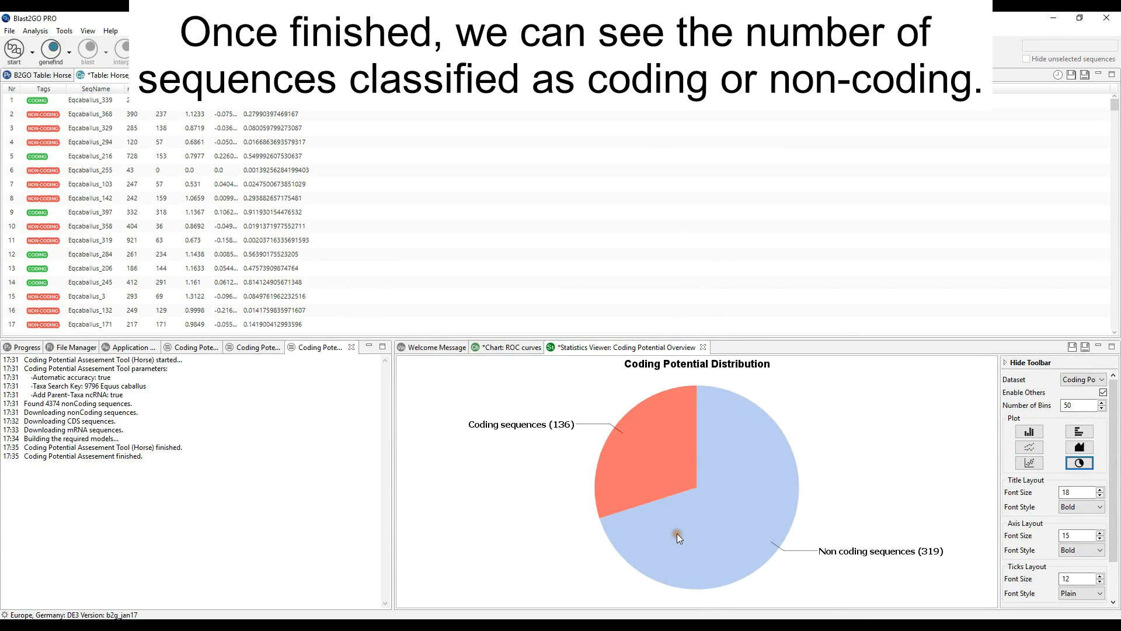
mouse_move(638, 442)
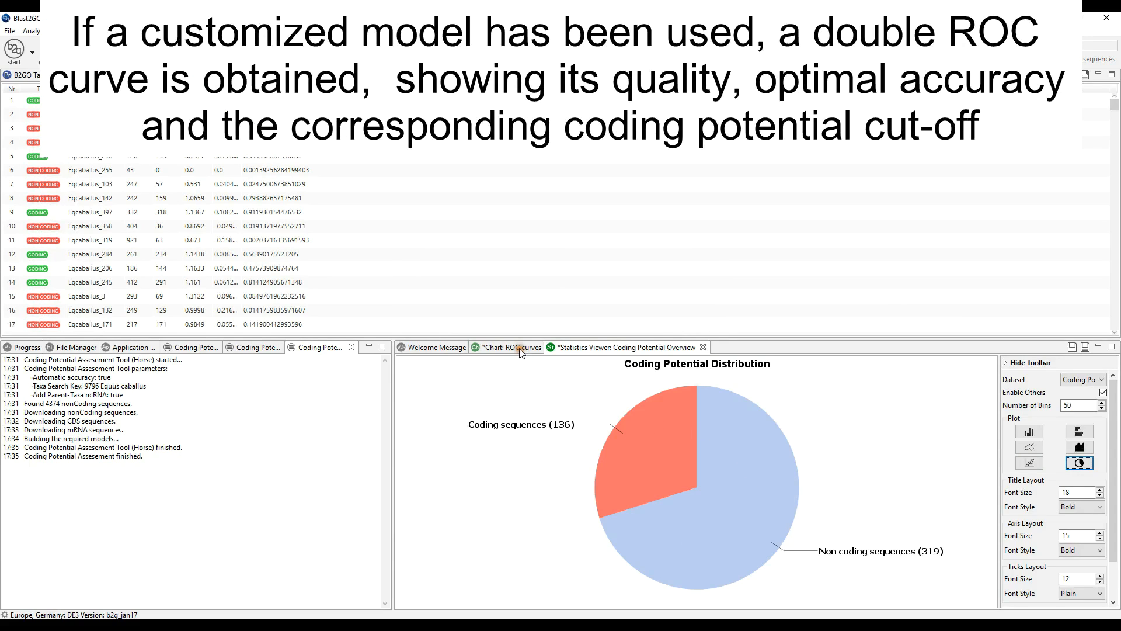
click(511, 347)
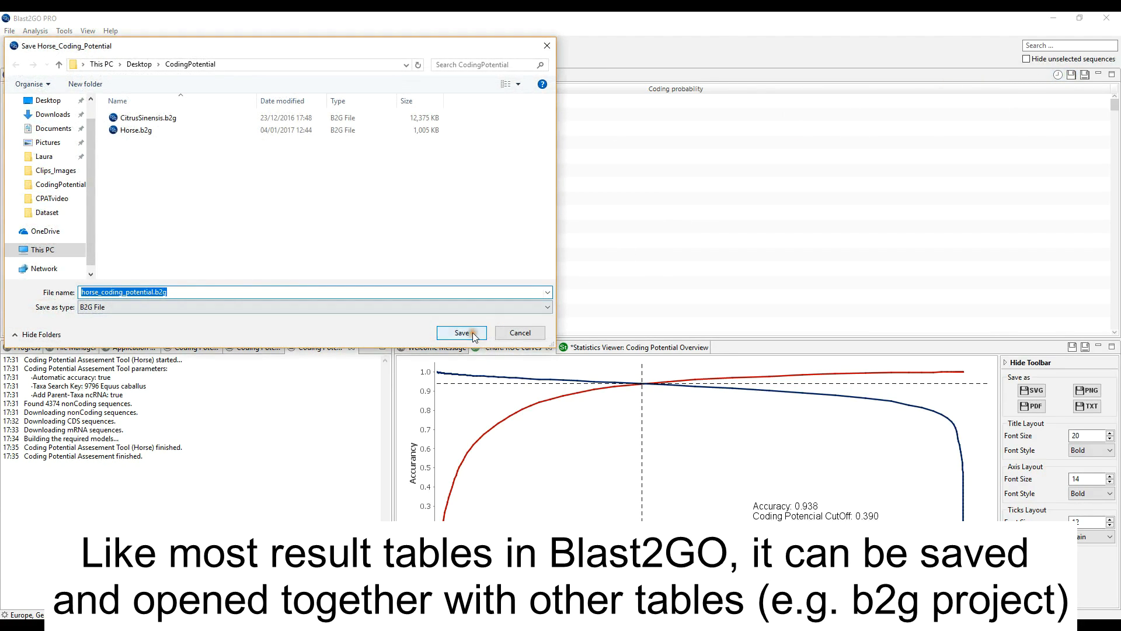
- Save the result table as horse_coding_potential and locate it in the File Manager
click(462, 333)
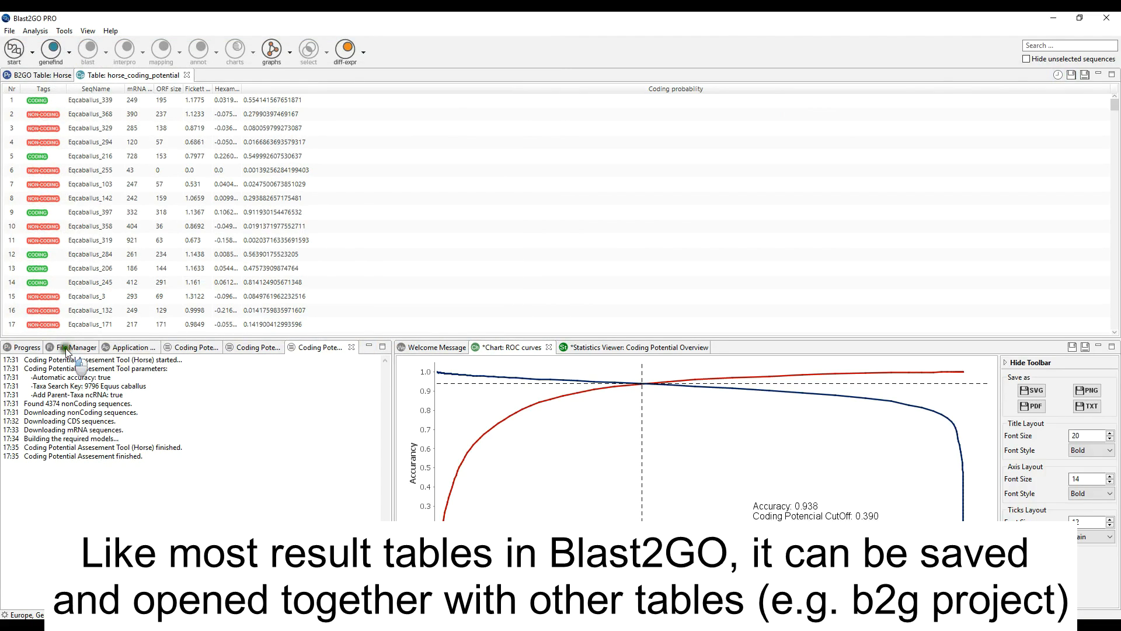
click(73, 347)
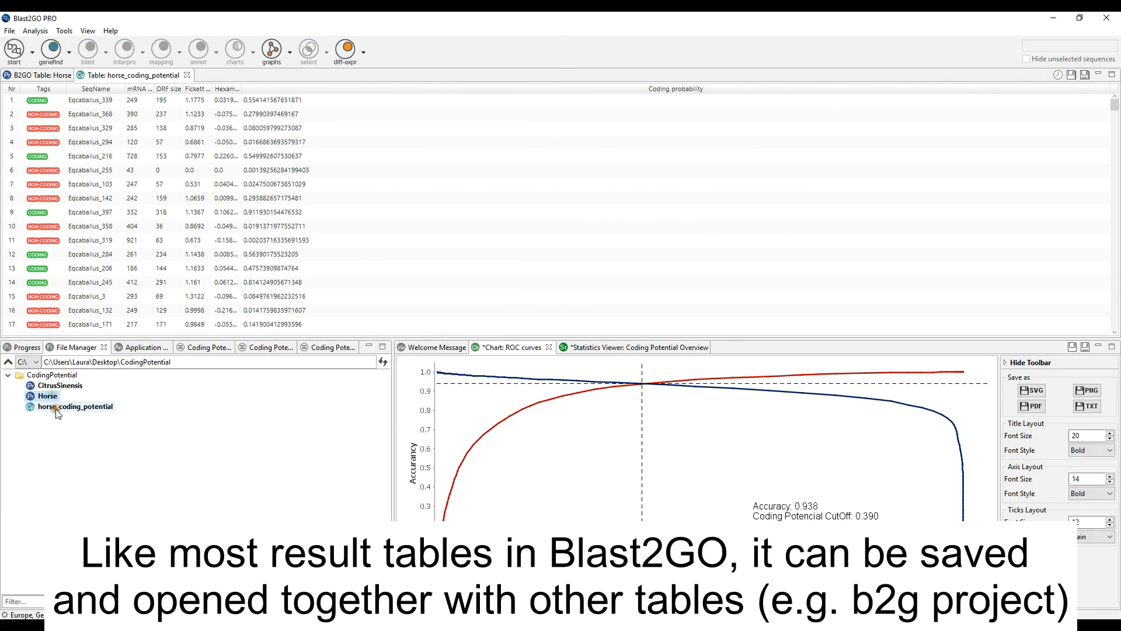
right_click(75, 407)
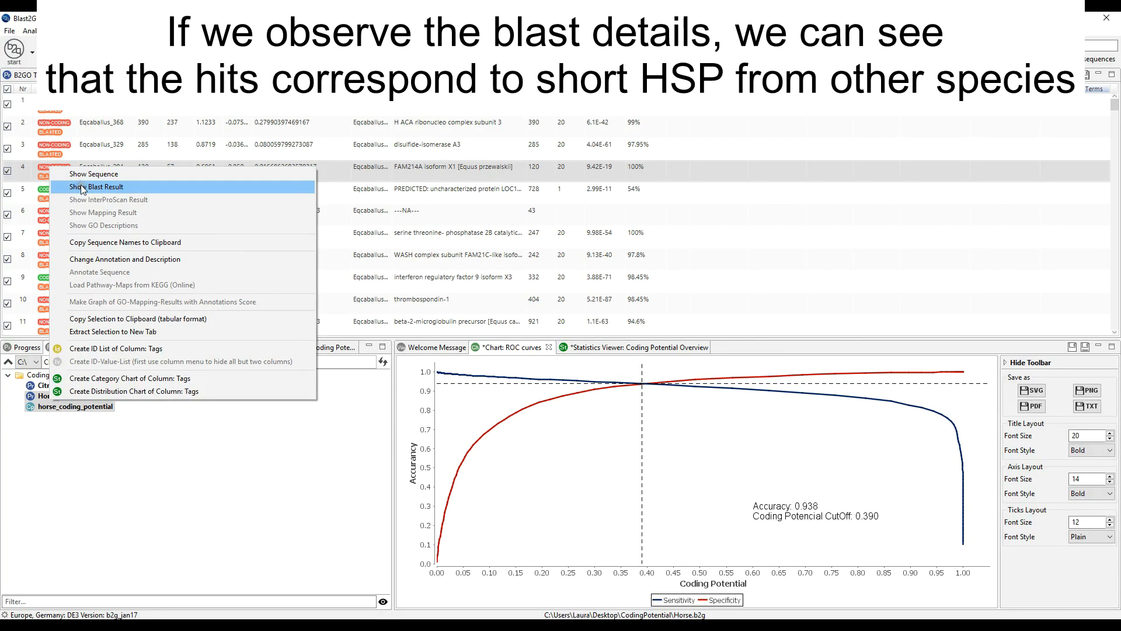
- Display the BLAST result hits for transcript Eqcaballus_294
click(96, 187)
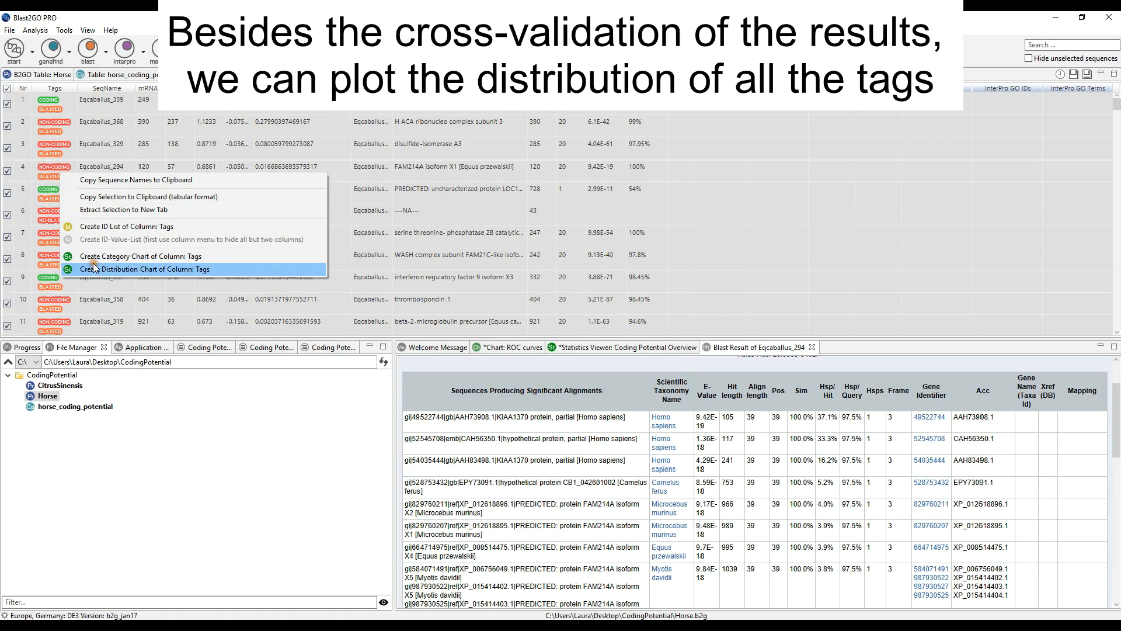
- Chart the Tags column distribution as a pie chart
click(149, 269)
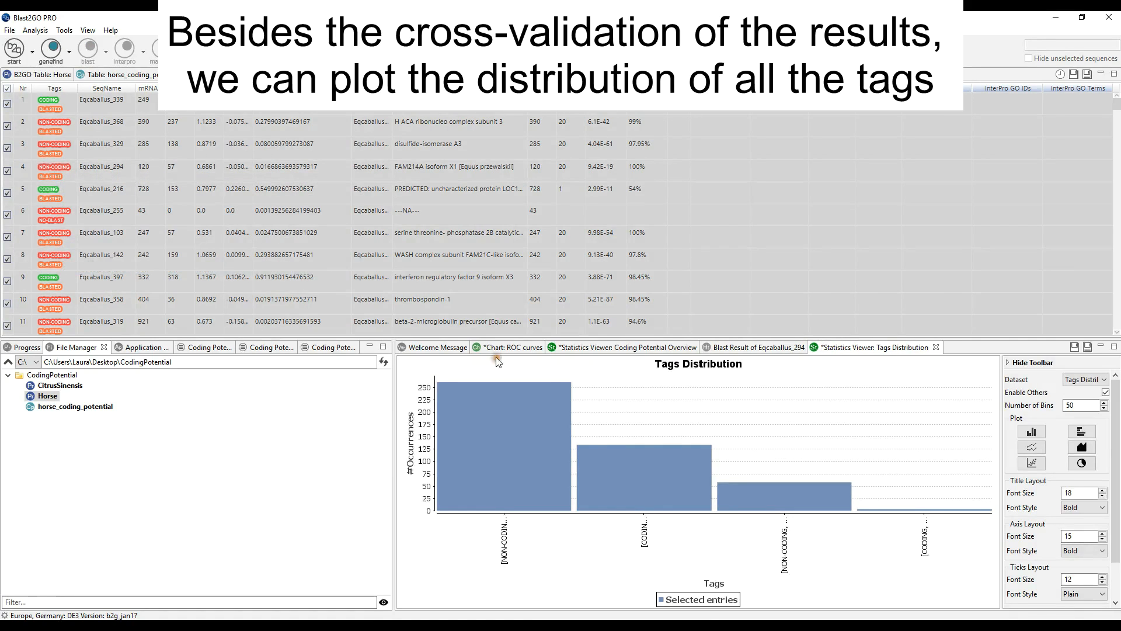
click(1082, 462)
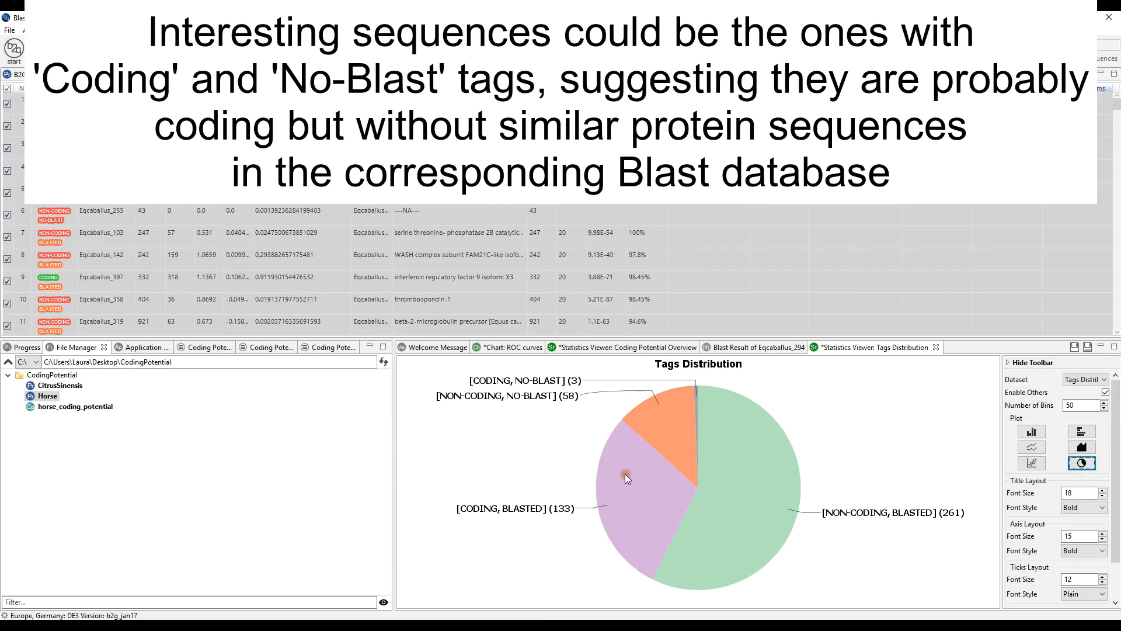
mouse_move(736, 427)
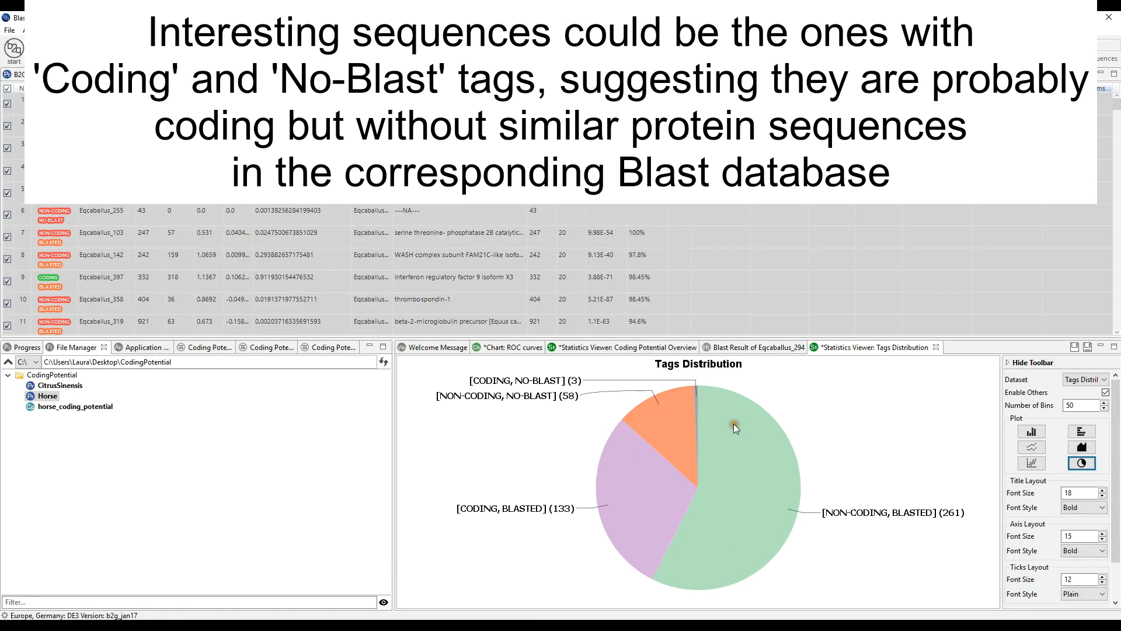